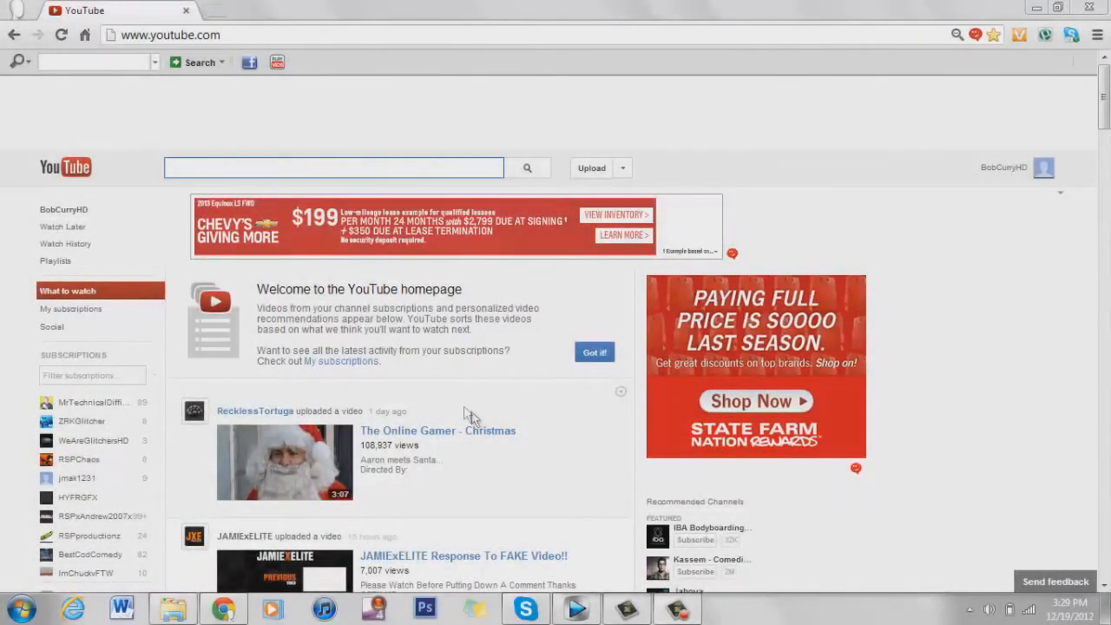
pyautogui.moveTo(523, 350)
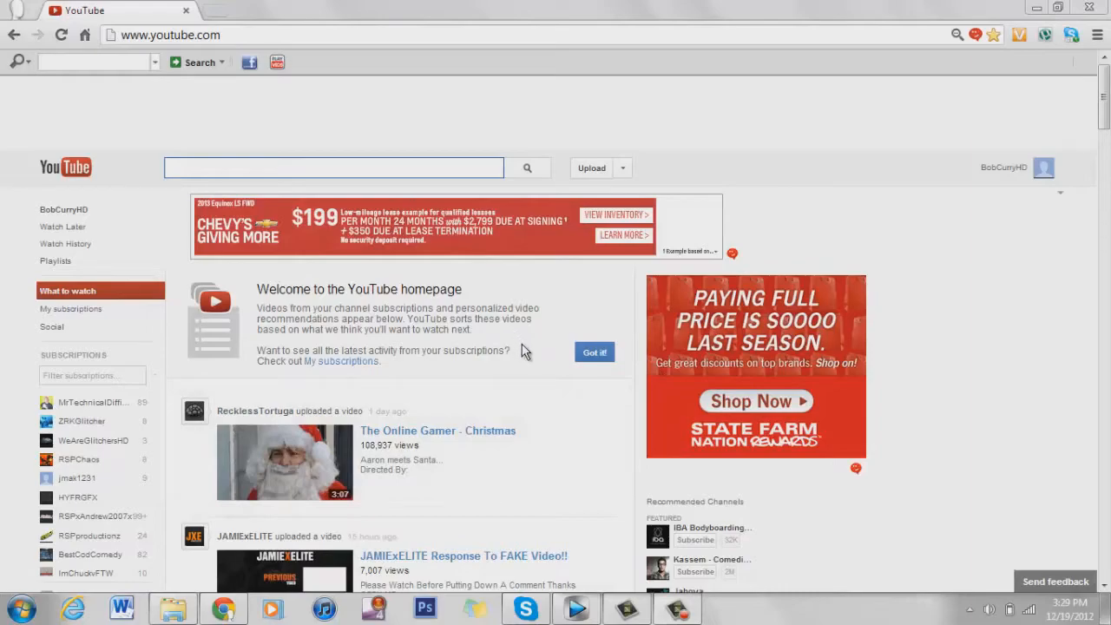
pyautogui.moveTo(565, 363)
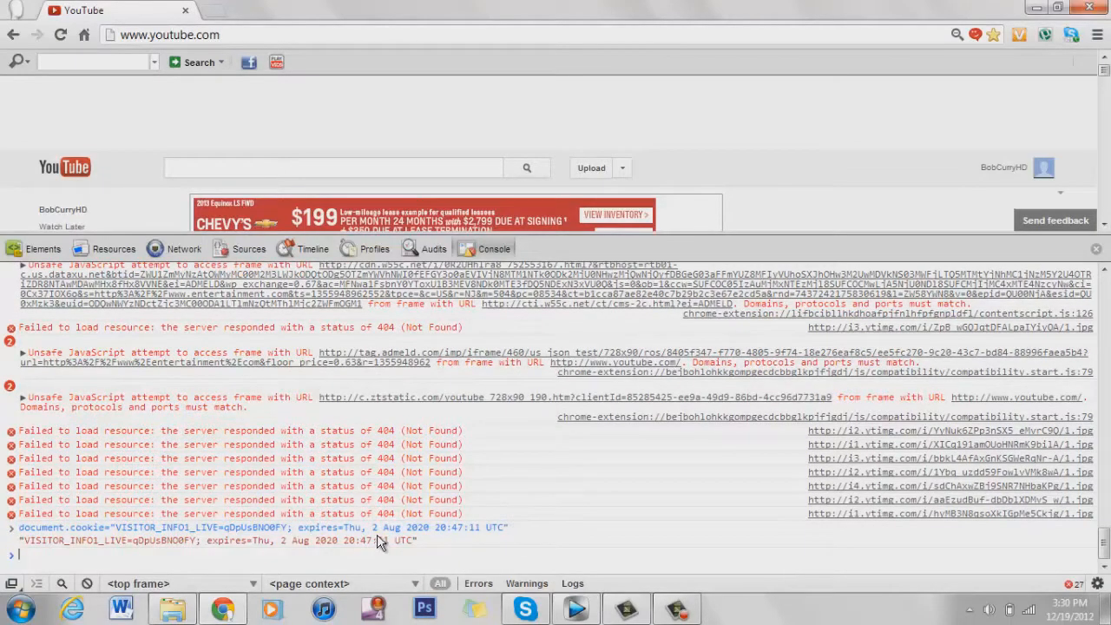
pyautogui.moveTo(356, 517)
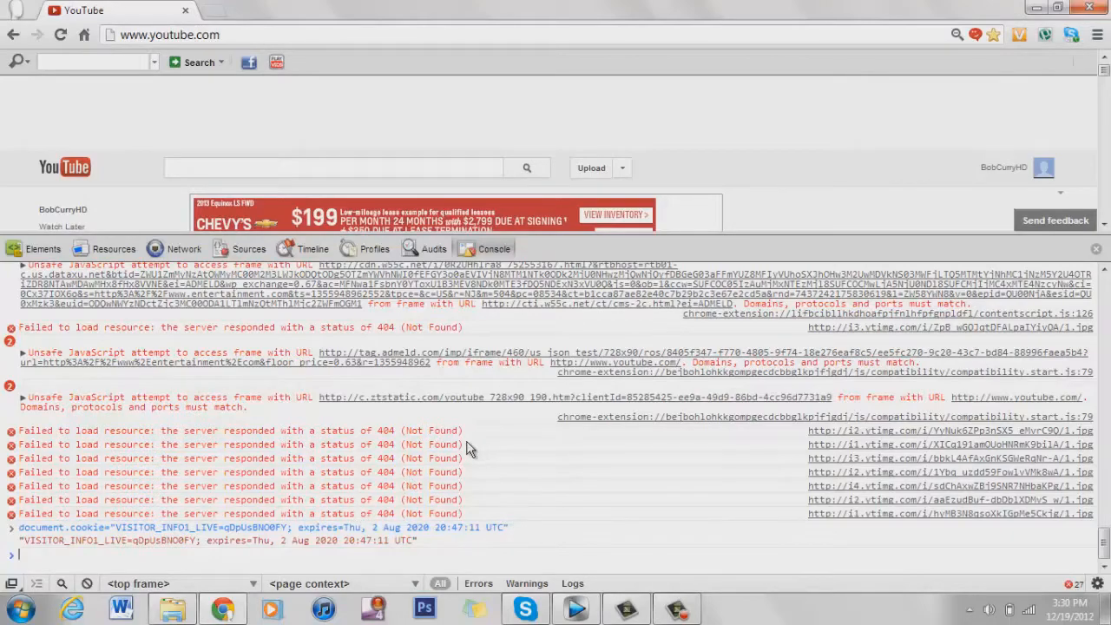
pyautogui.moveTo(1076, 254)
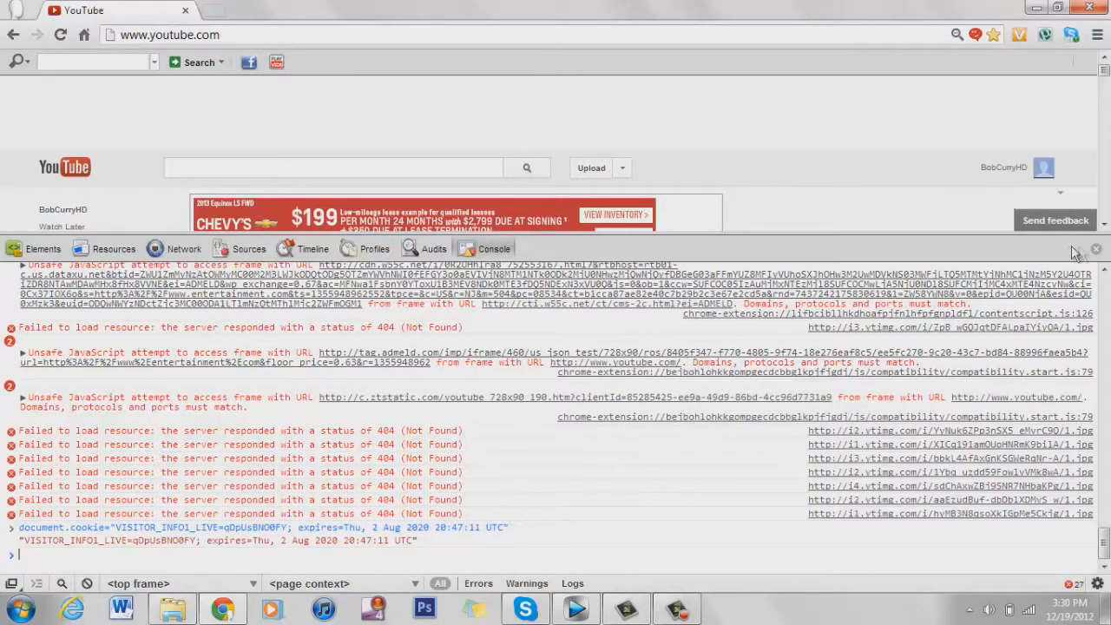
# Close the developer console after setting the VISITOR_INFO1_LIVE cookie.
pyautogui.click(1095, 249)
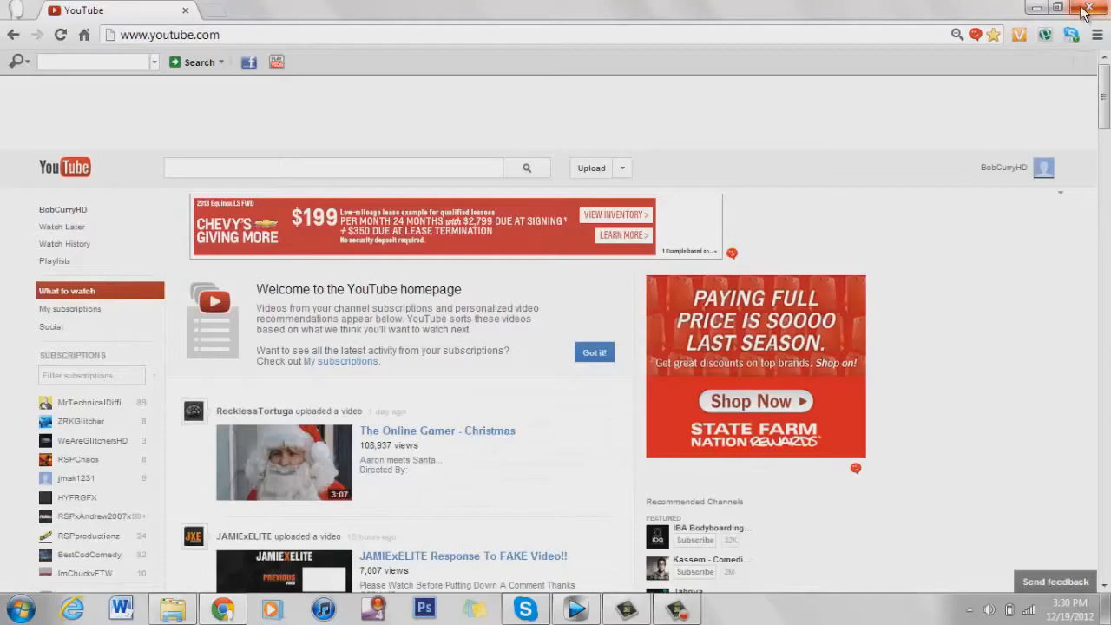
pyautogui.moveTo(553, 87)
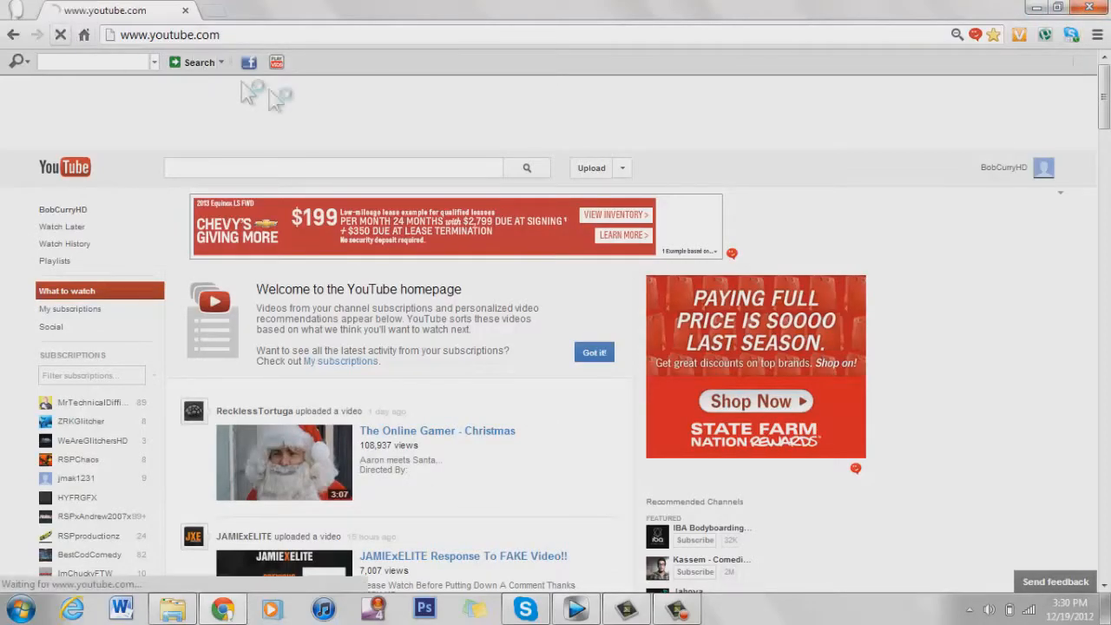
# Reload YouTube so the new cookie brings back the old dark-sidebar layout.
pyautogui.click(70, 309)
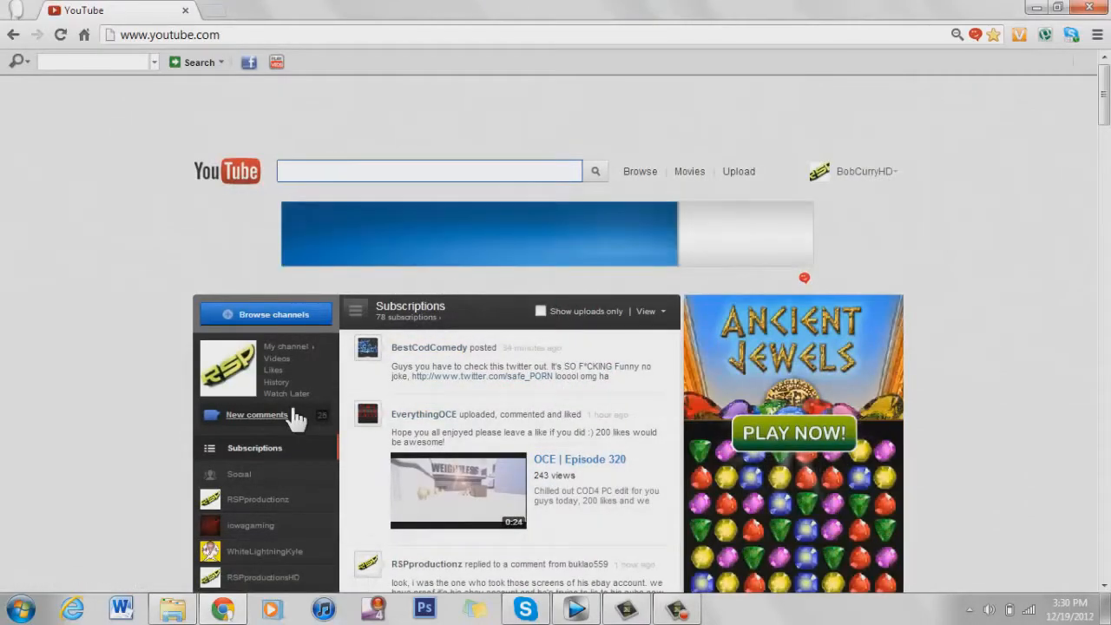
pyautogui.click(257, 414)
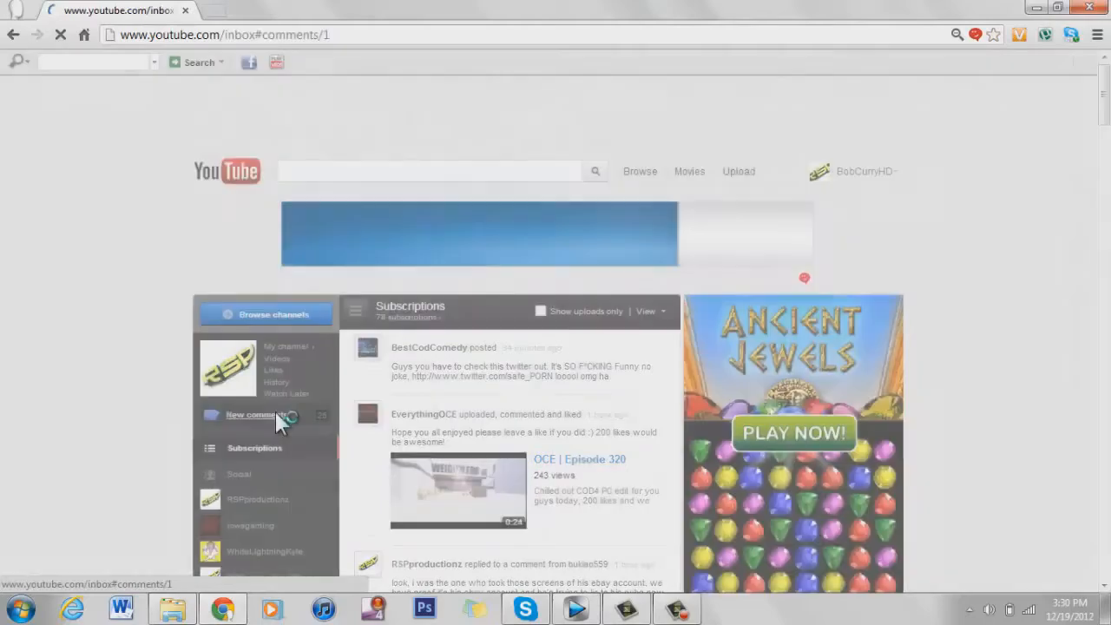
pyautogui.click(253, 414)
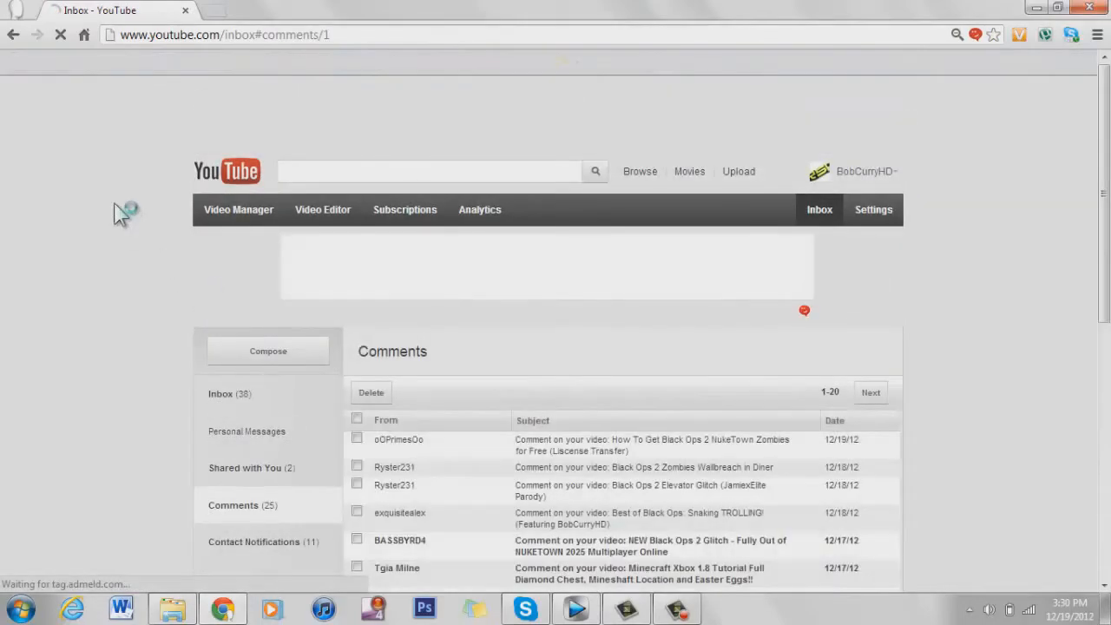
pyautogui.scroll(-3)
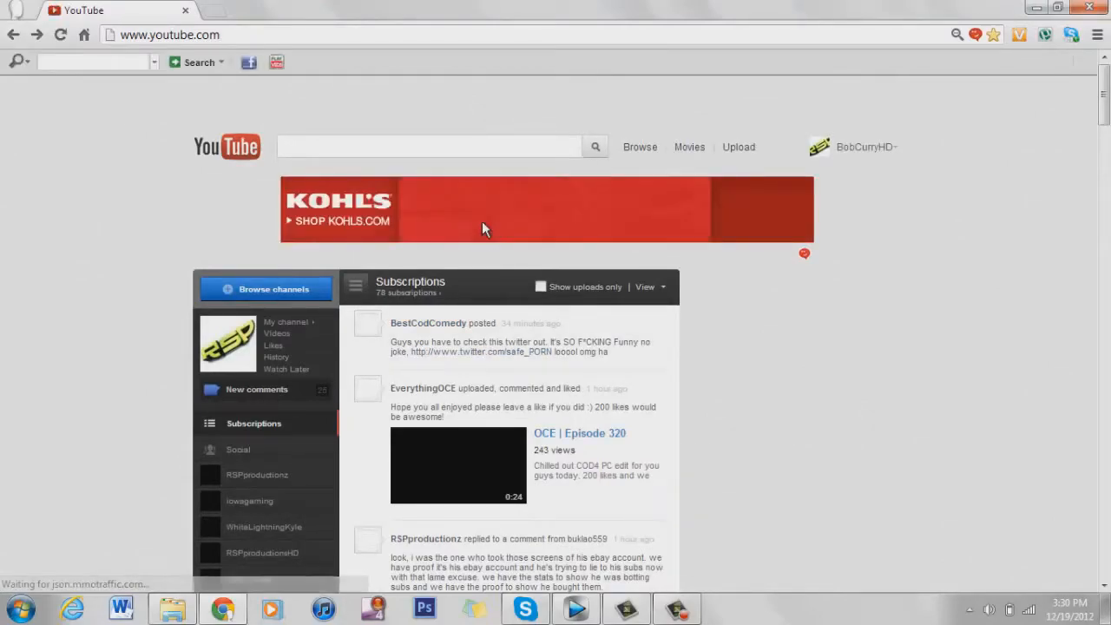
pyautogui.click(428, 146)
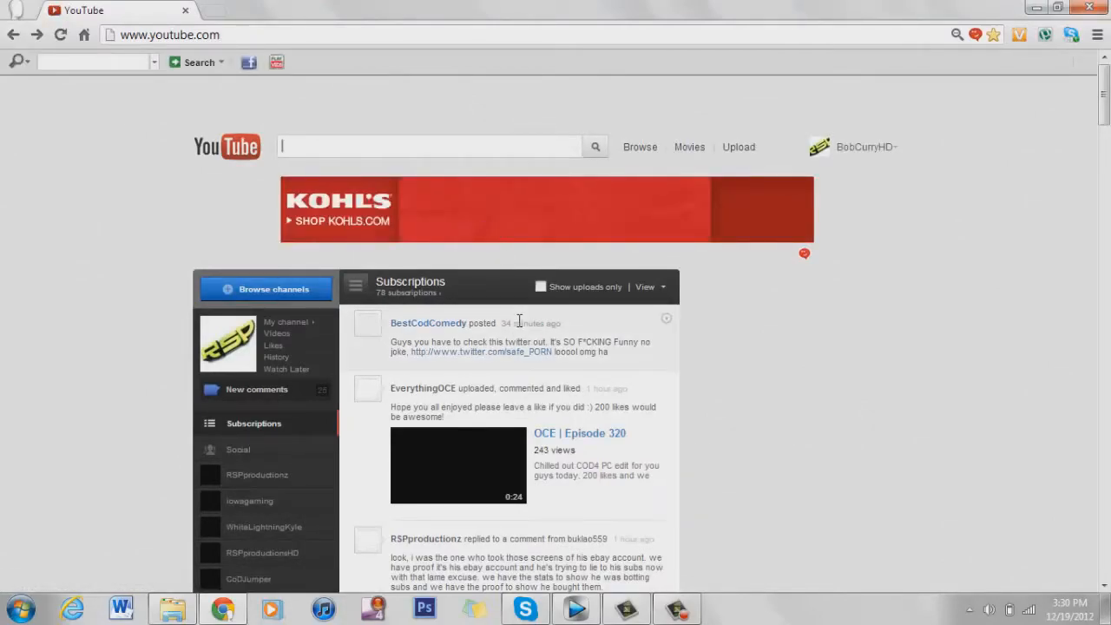